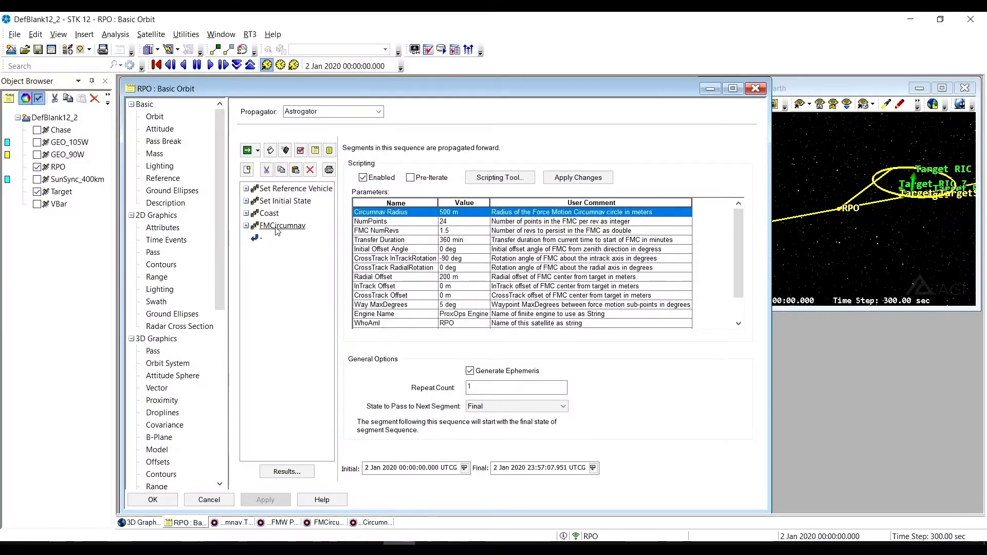
Add a segment before the sequence end and show FMCircumnav's 500 m, 1.5-revolution parameters
right_click(257, 238)
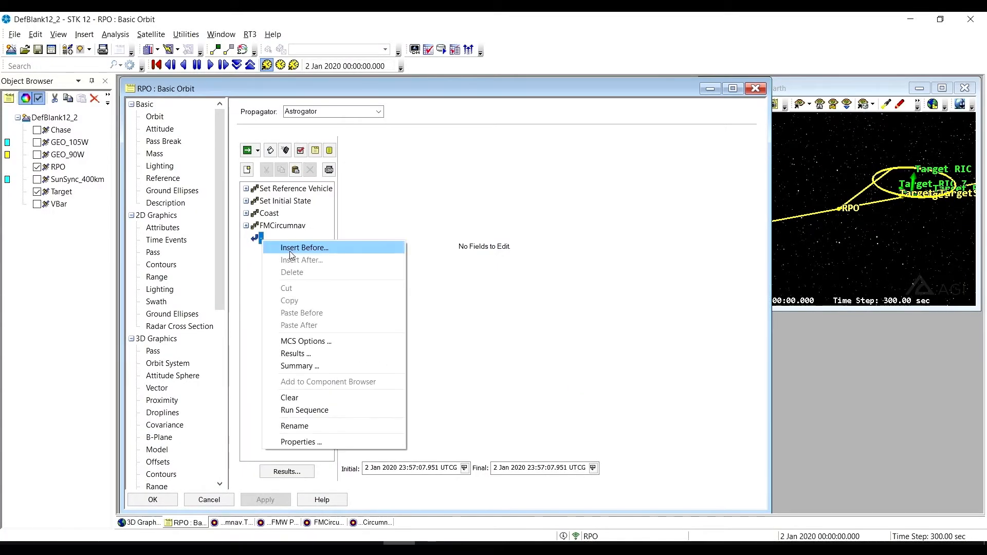
click(304, 248)
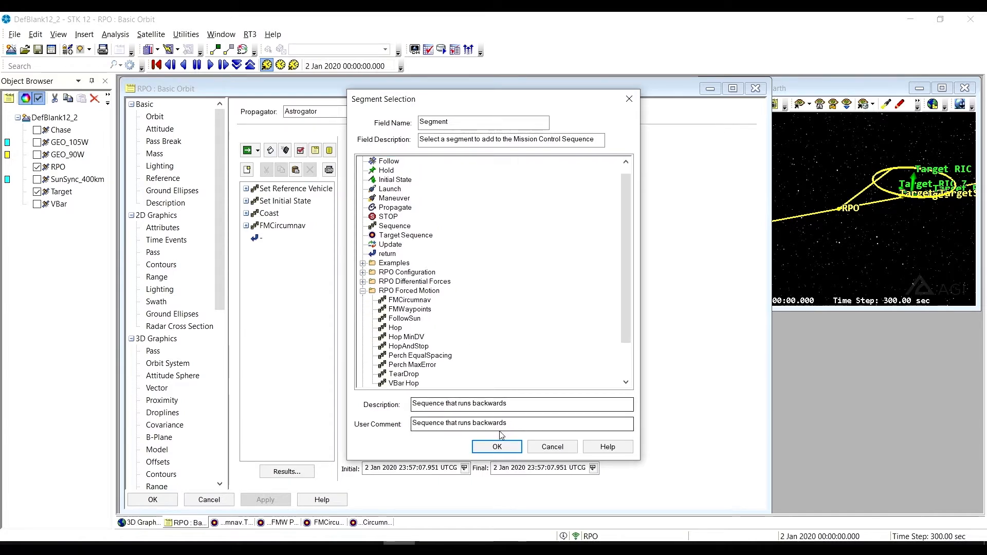
click(497, 447)
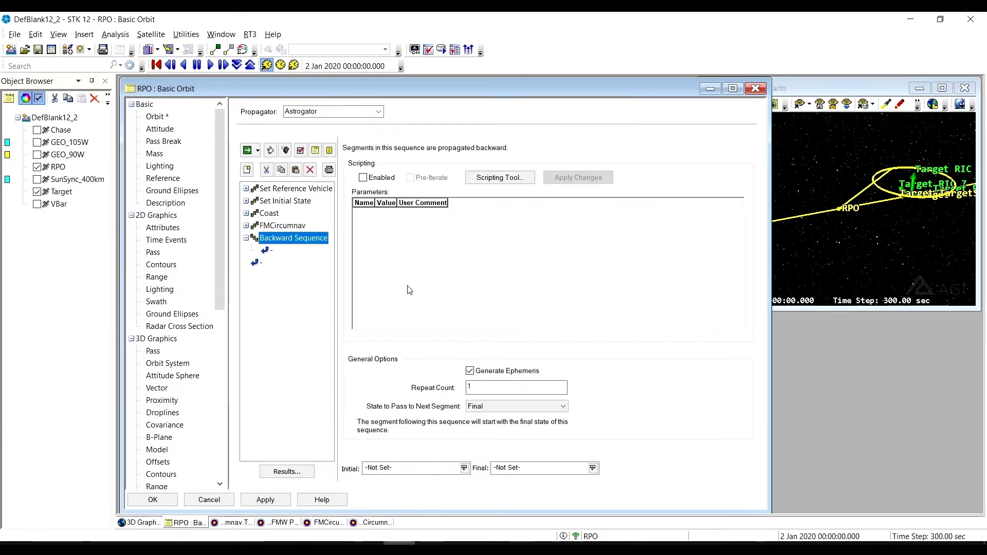
mouse_move(294, 171)
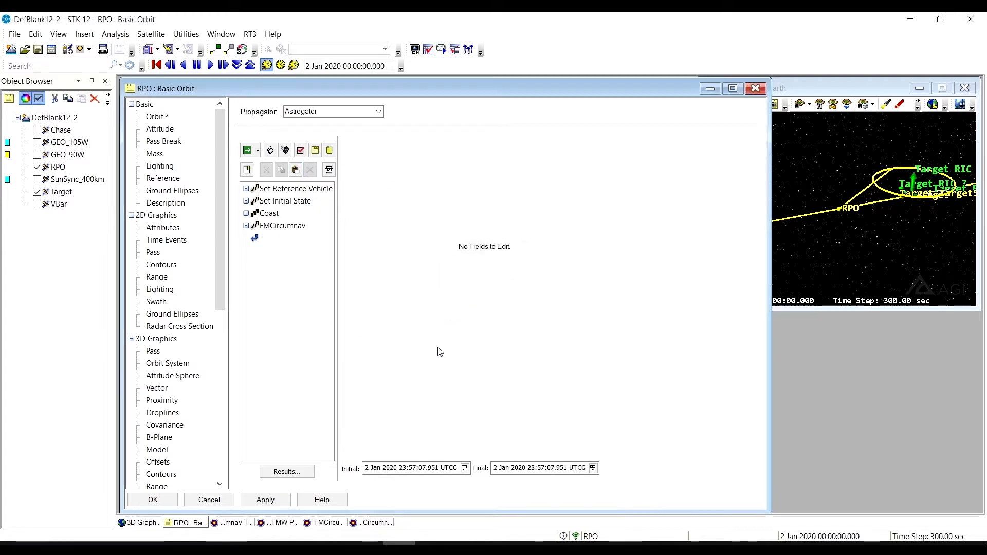
mouse_move(334, 255)
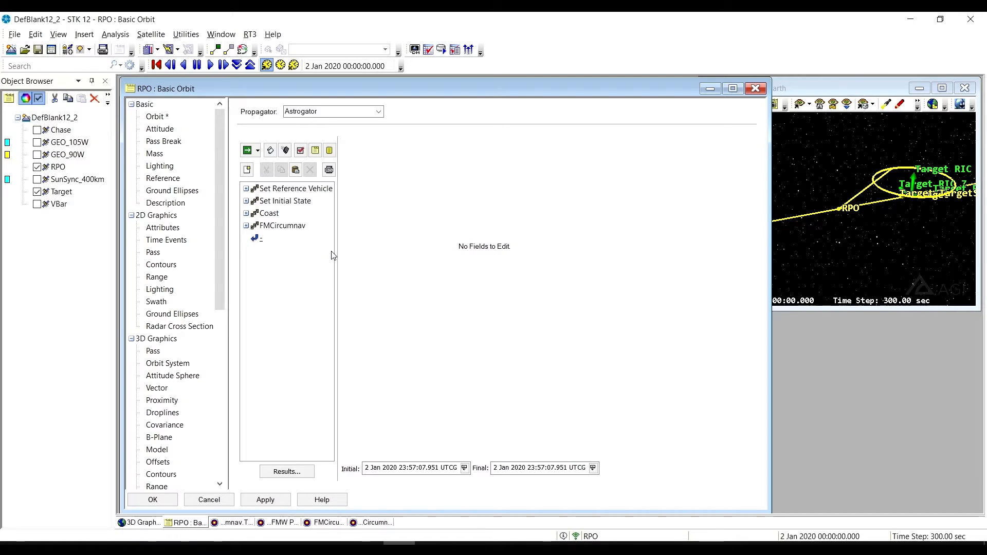
click(282, 226)
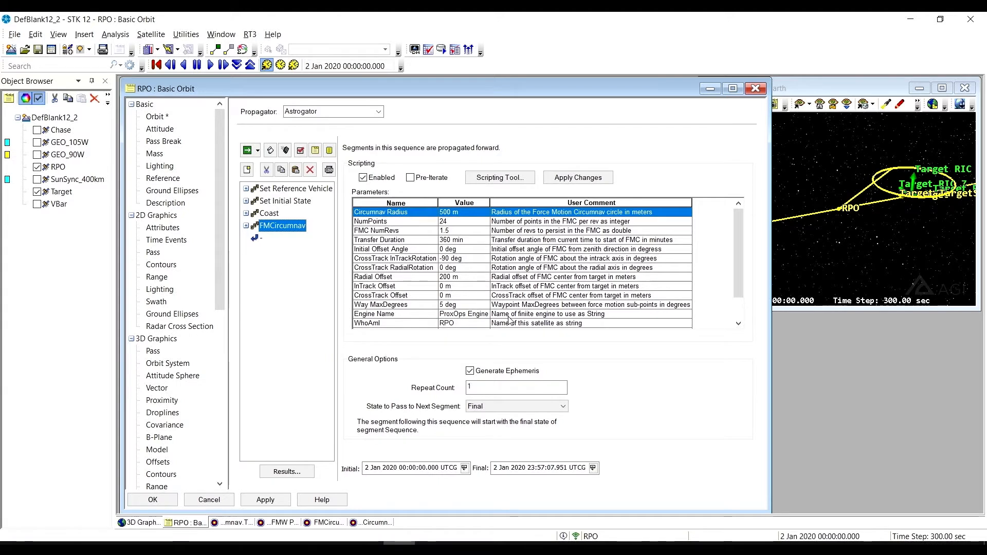
mouse_move(576, 384)
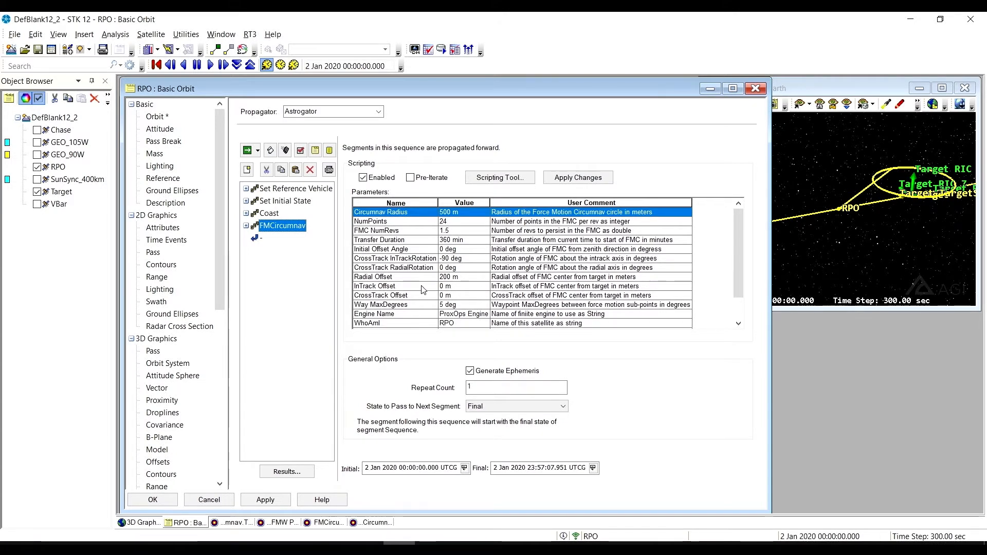
mouse_move(516, 316)
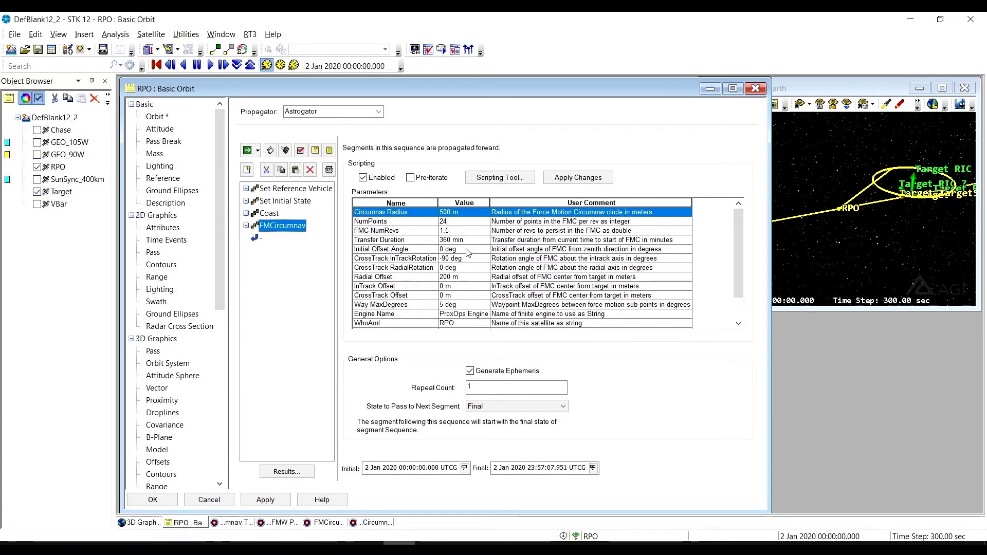
mouse_move(466, 257)
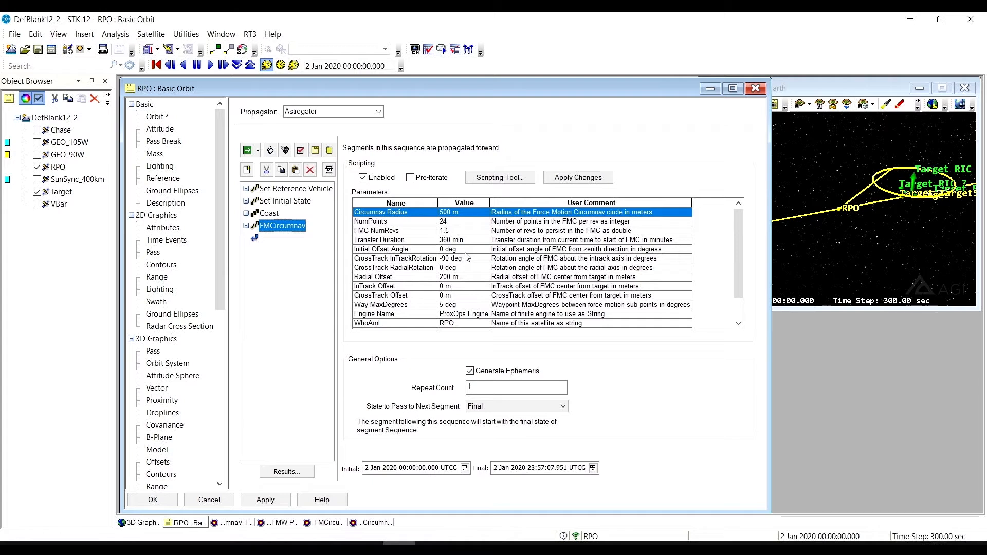
mouse_move(468, 259)
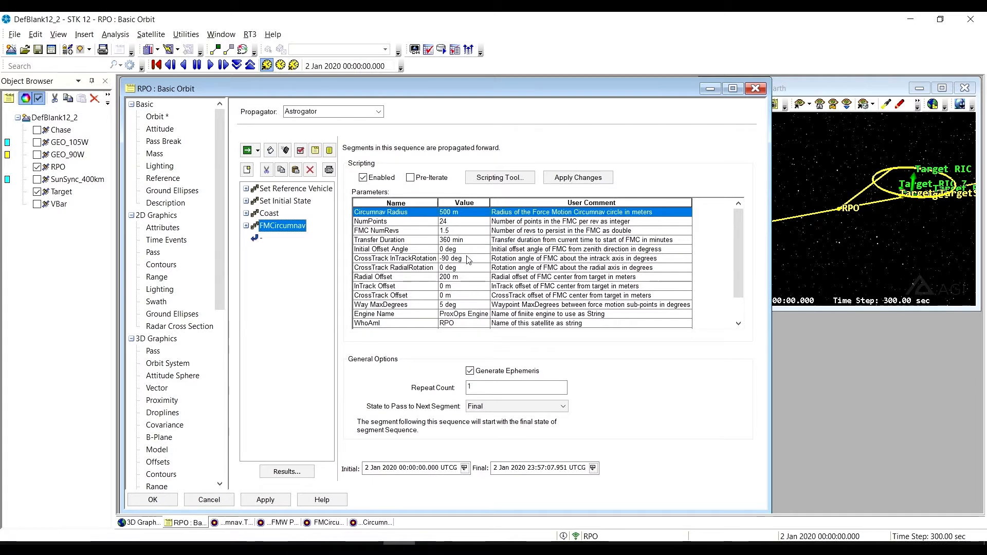
mouse_move(482, 244)
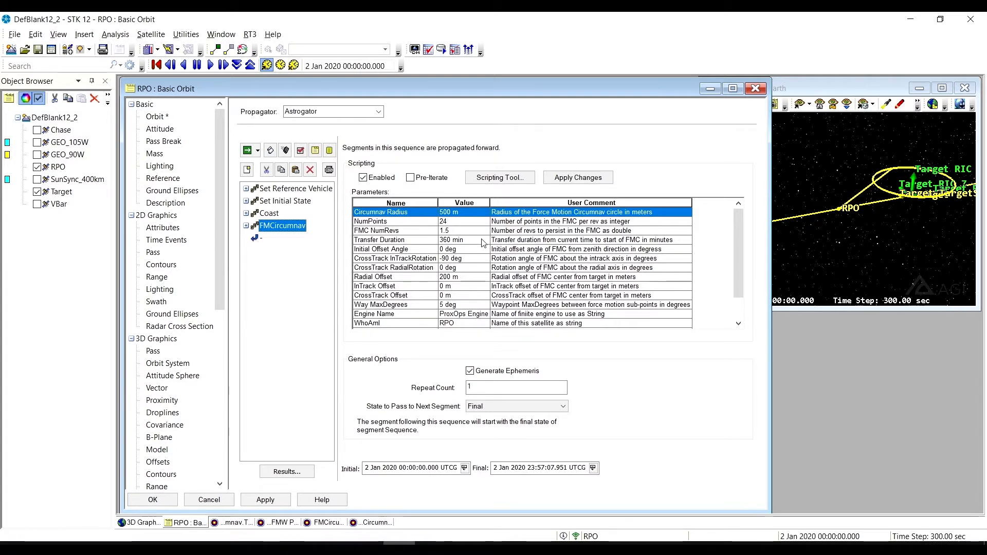
mouse_move(329, 228)
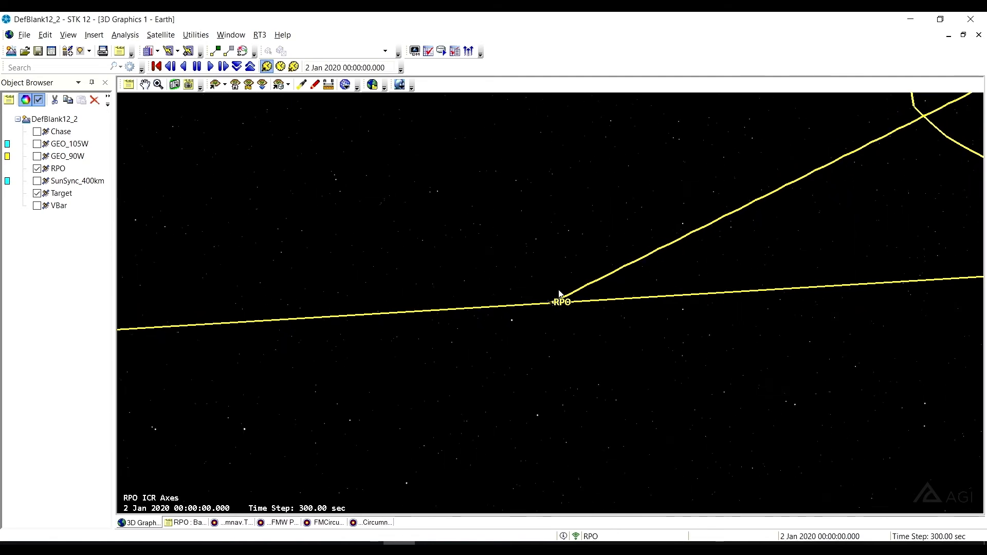
mouse_move(672, 252)
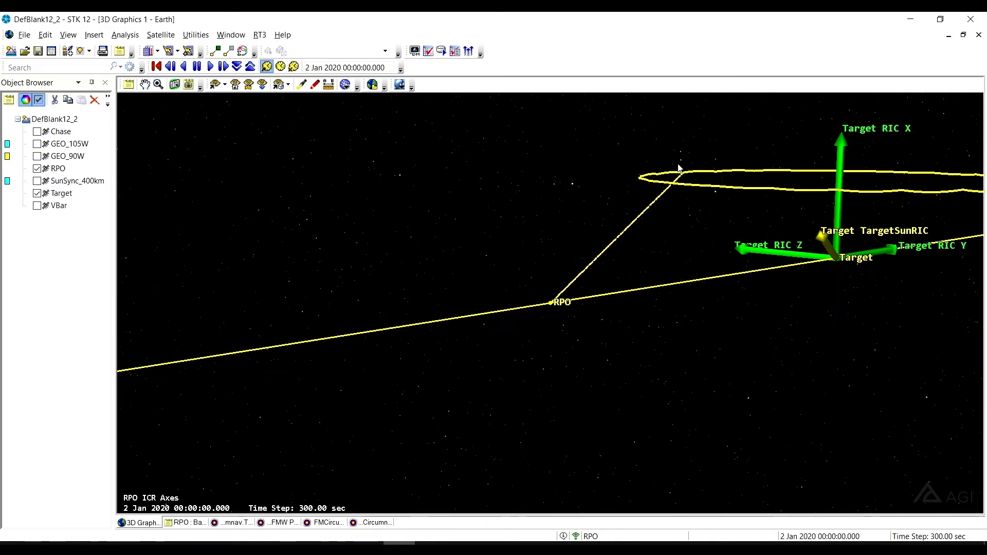
mouse_move(767, 277)
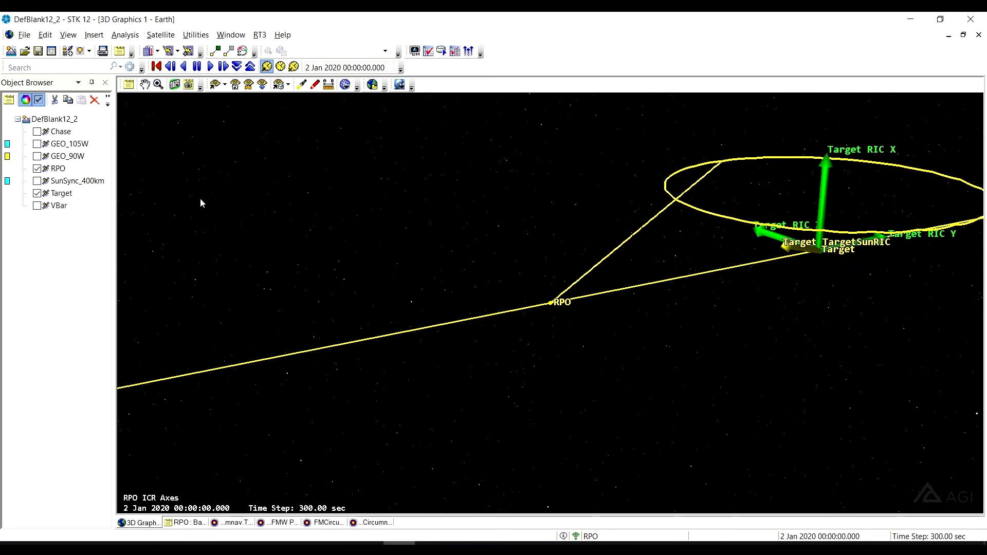
mouse_move(235, 84)
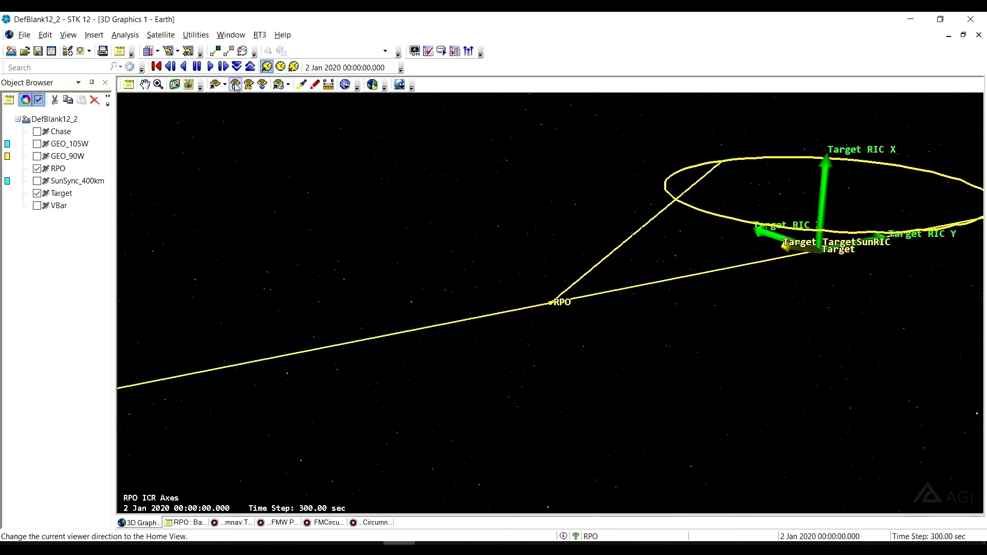
Play the animation, briefly slowing then restoring the 300-second time step, until about 07:41
click(210, 67)
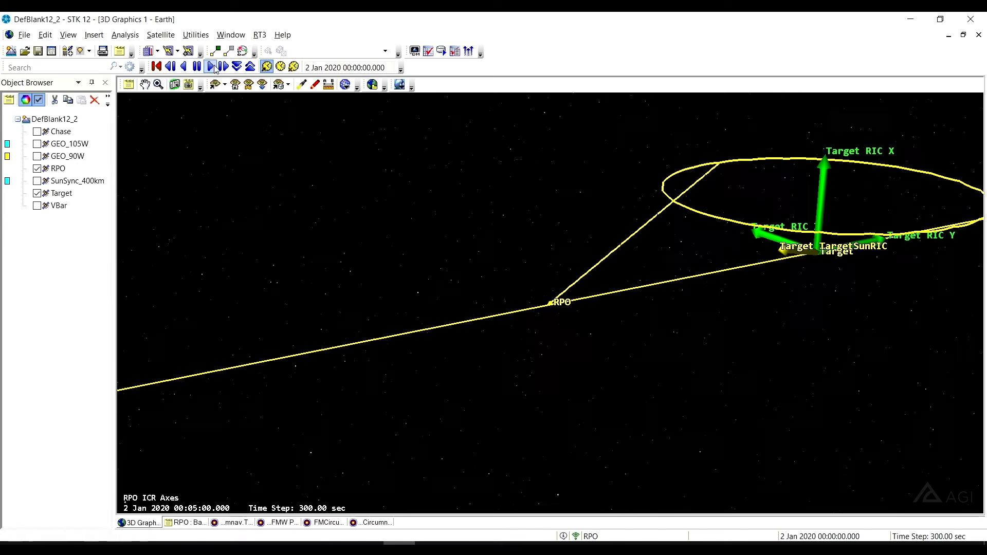
click(237, 67)
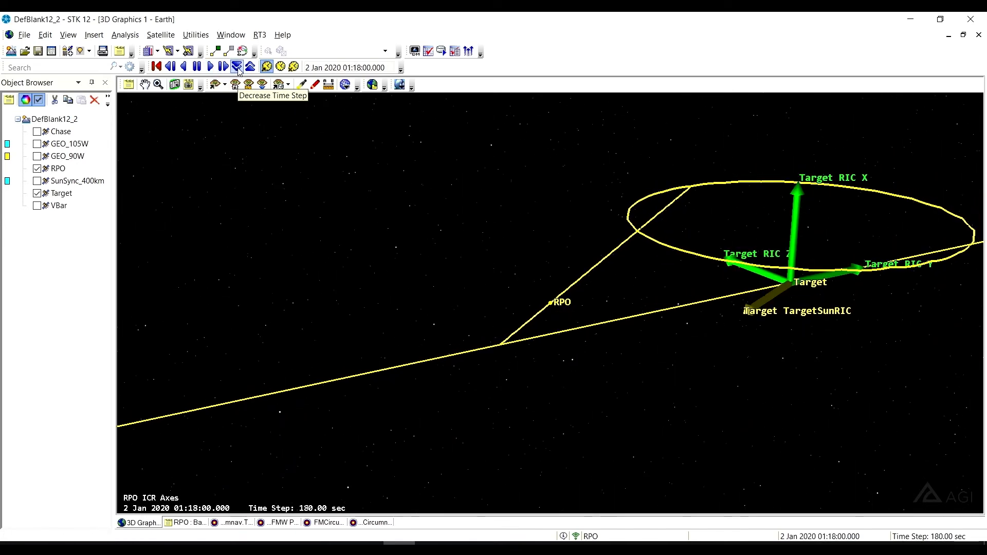
click(224, 66)
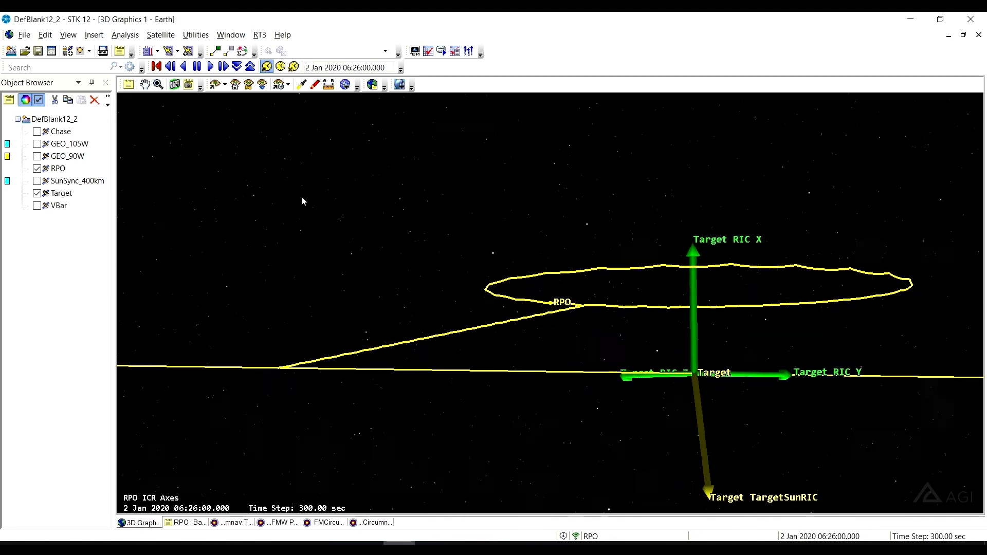
click(210, 67)
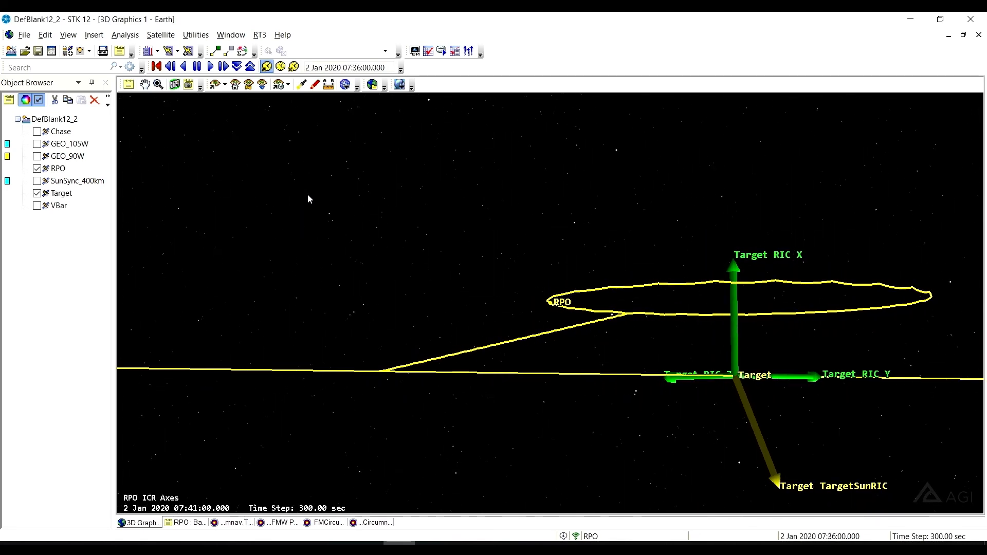